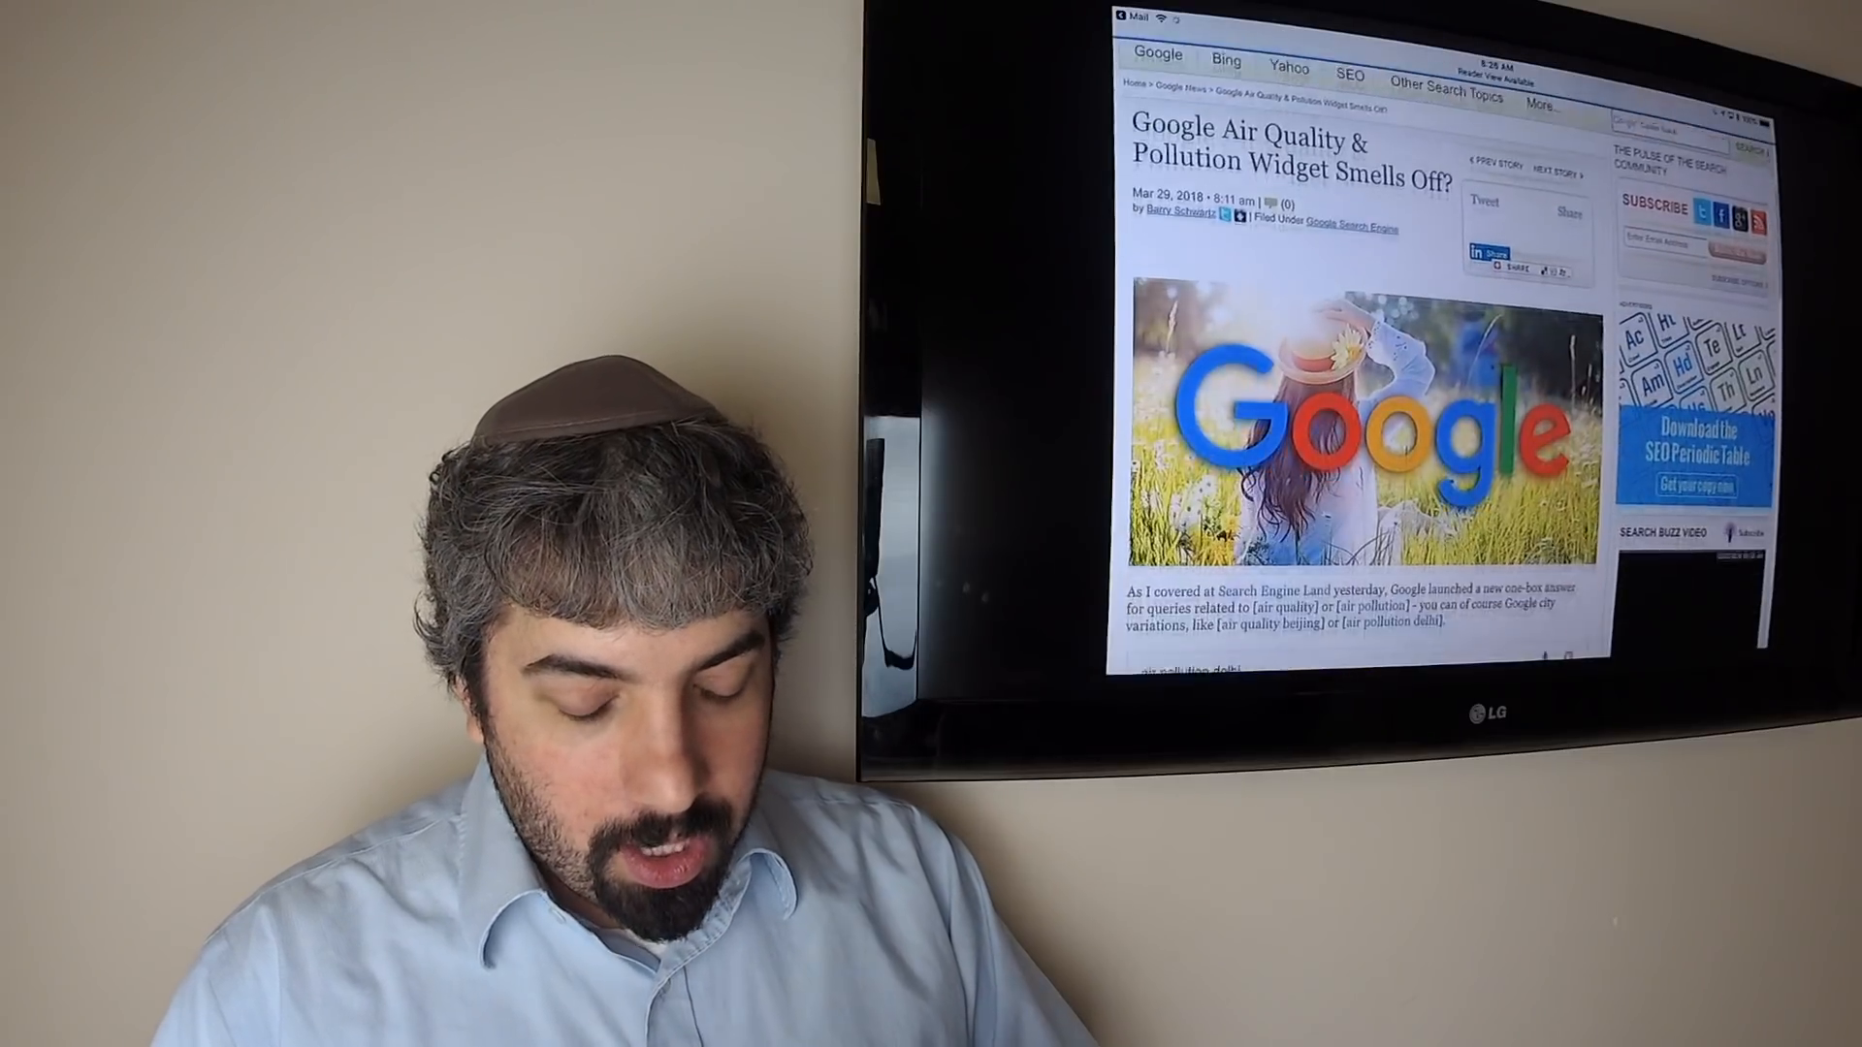
{"action": "scroll", "scroll_direction": "down", "scroll_amount": 3}
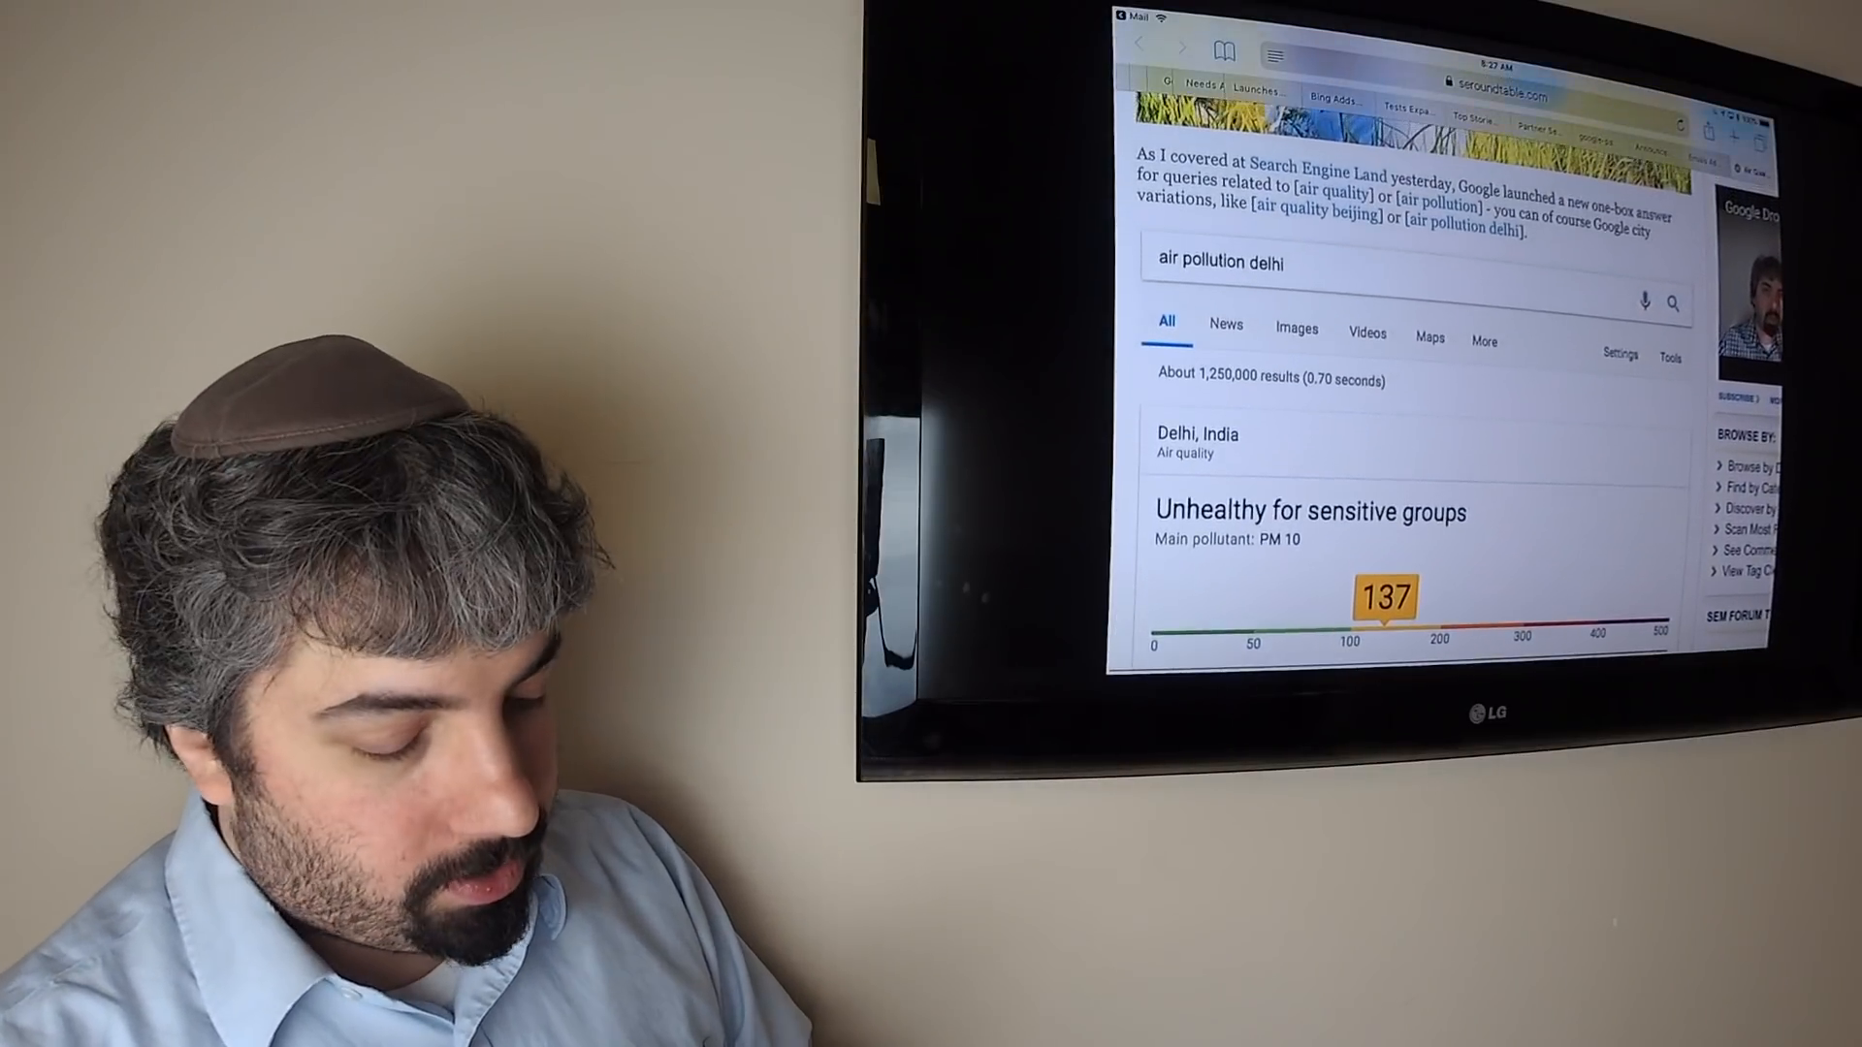
{"action": "scroll", "scroll_direction": "down", "scroll_amount": 3}
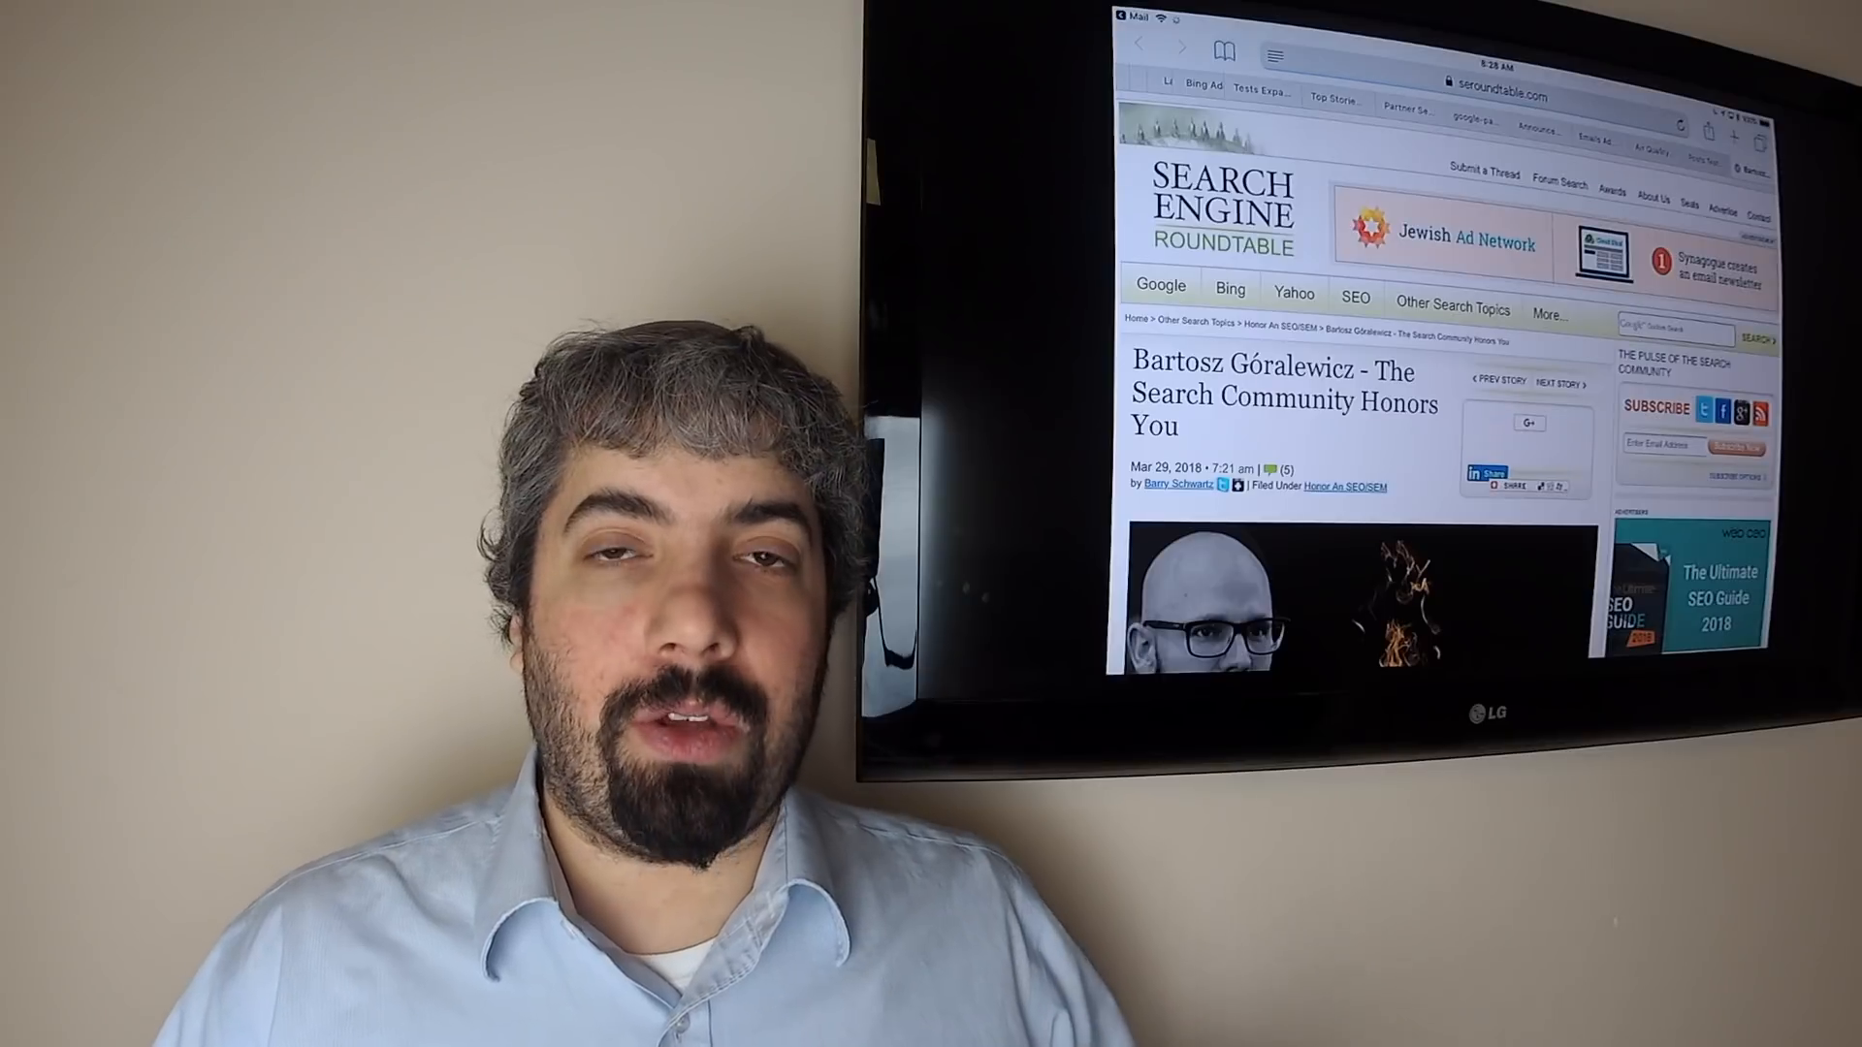
{"action": "scroll", "scroll_direction": "down", "scroll_amount": 3}
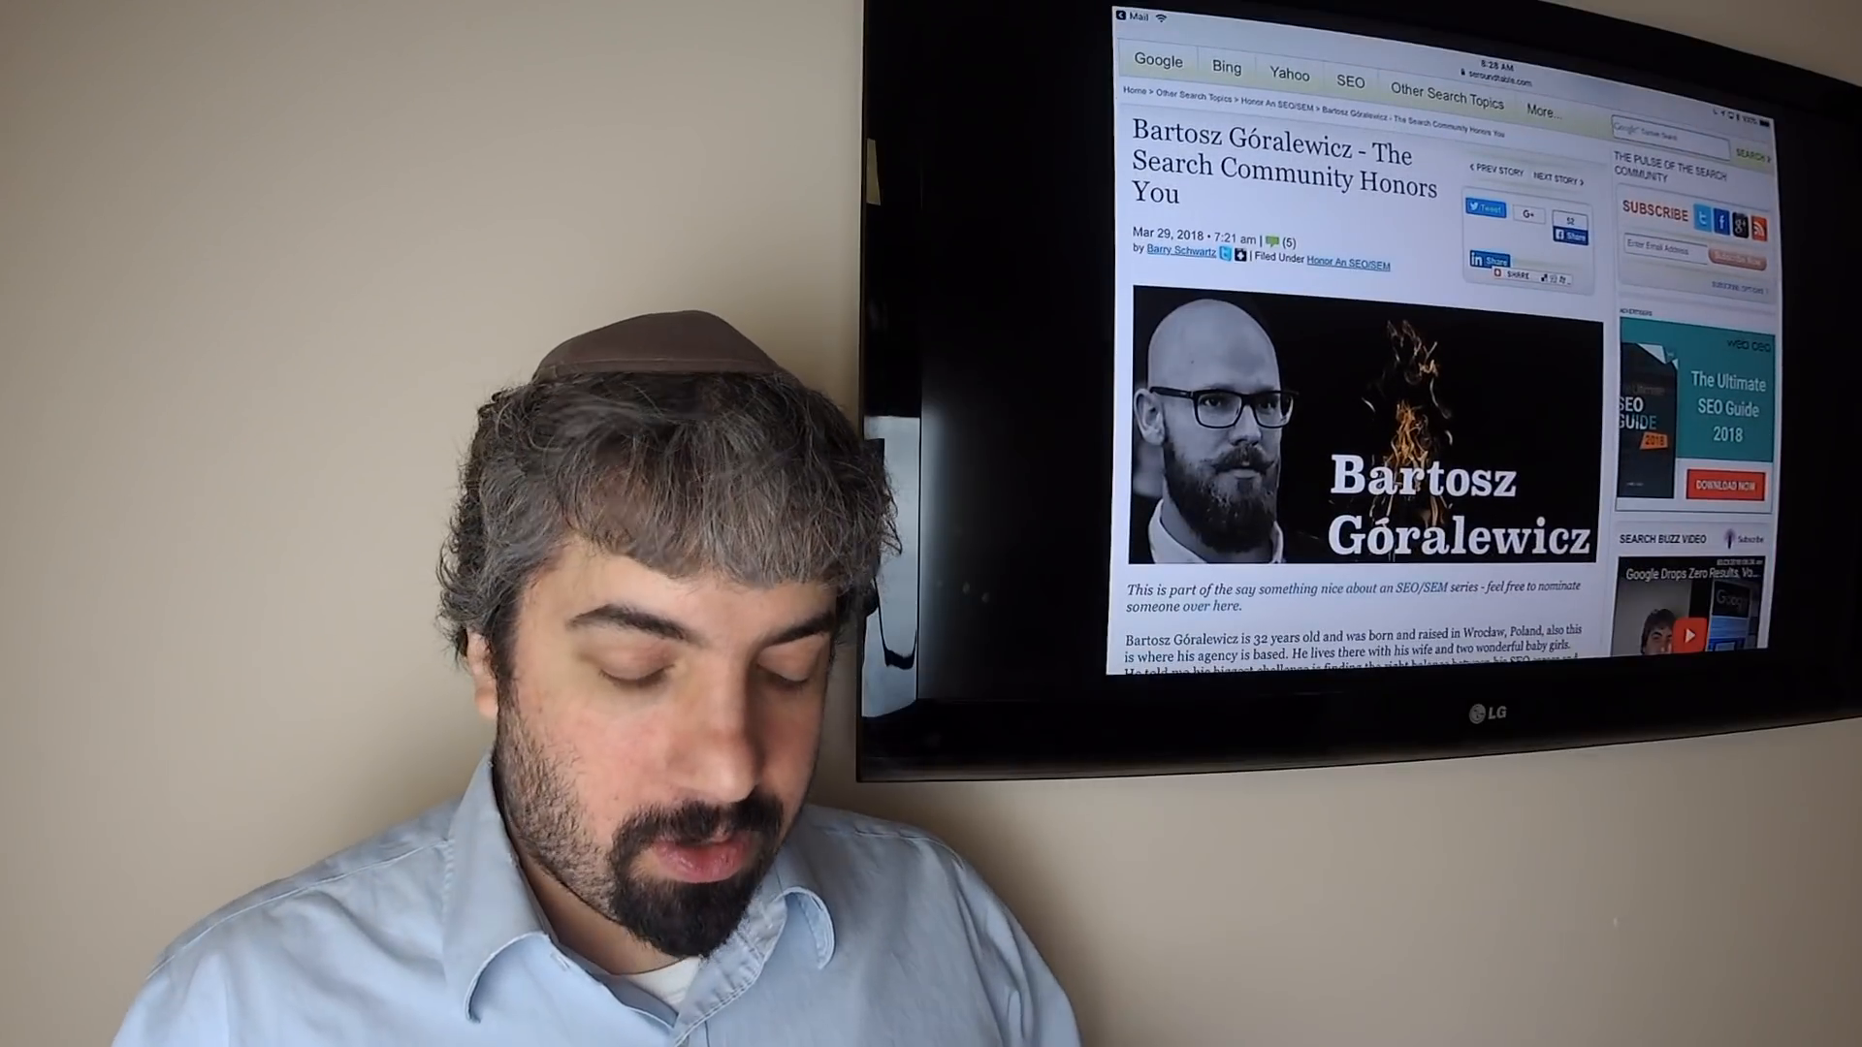